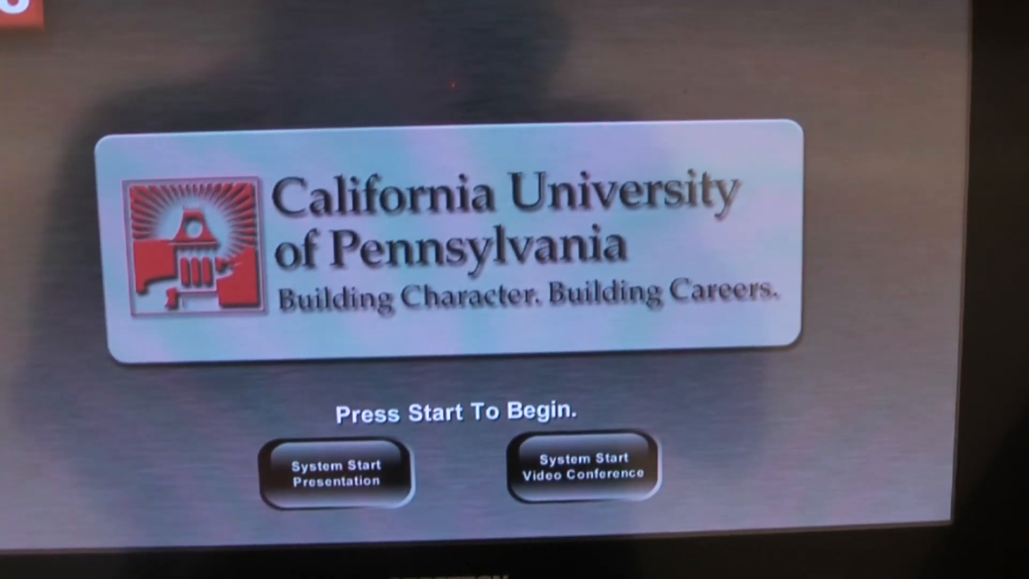
Start the classroom system in presentation mode from the start screen.
click(334, 471)
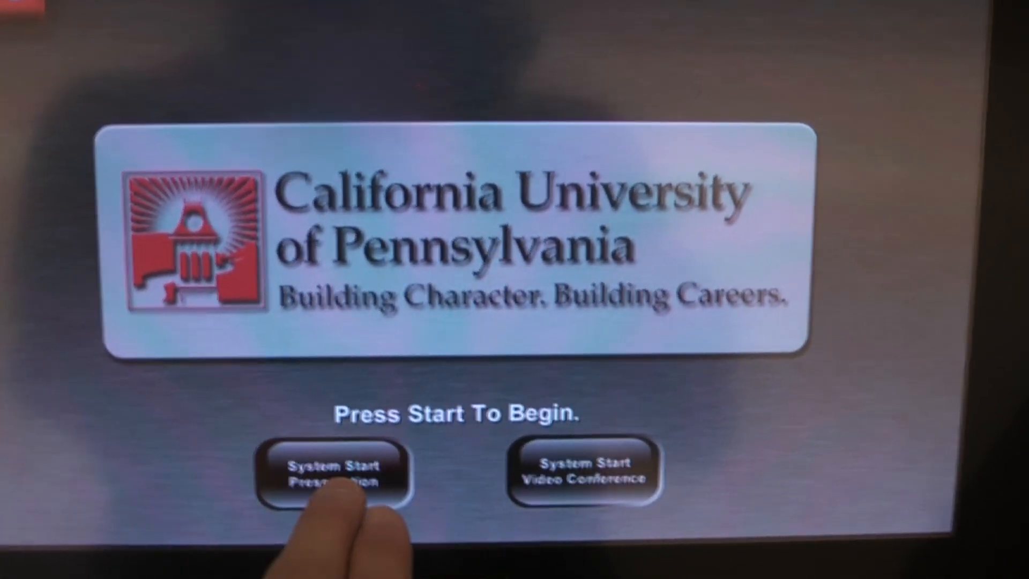
Bring up the presentation page with PC routed to both projectors and both rear monitors.
click(333, 474)
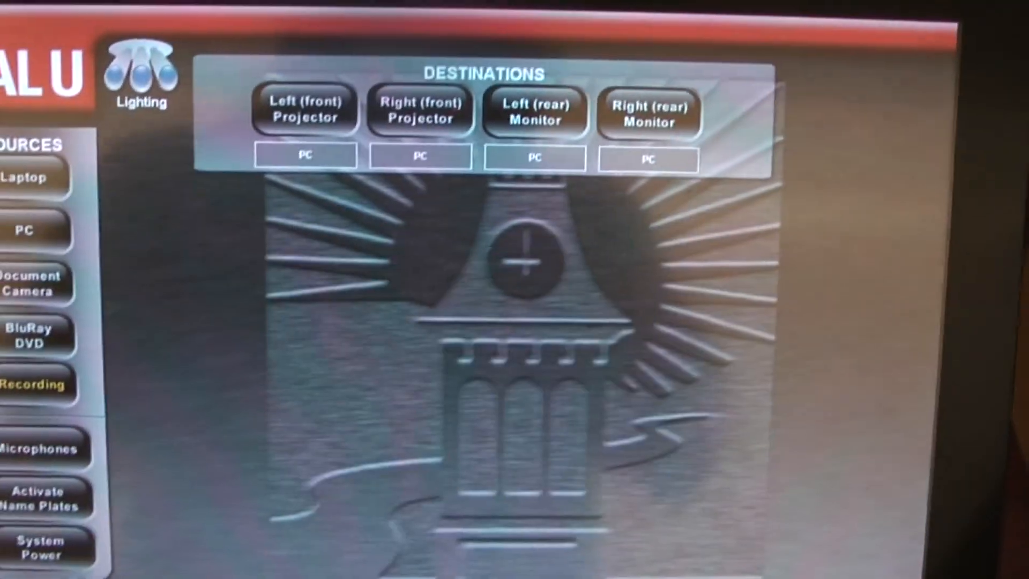
click(26, 282)
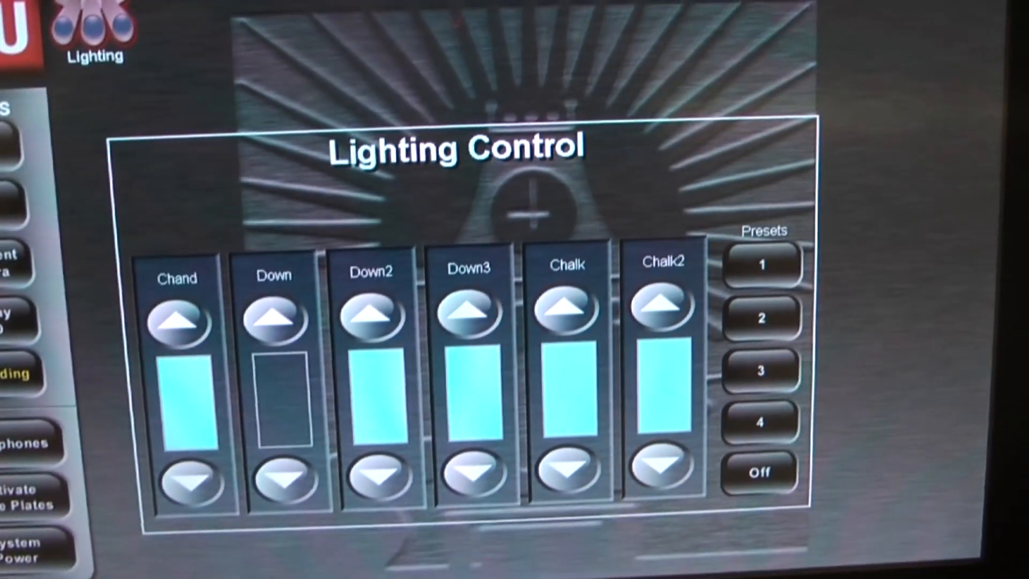
Open Lighting Control to adjust the classroom light zones and presets.
click(467, 471)
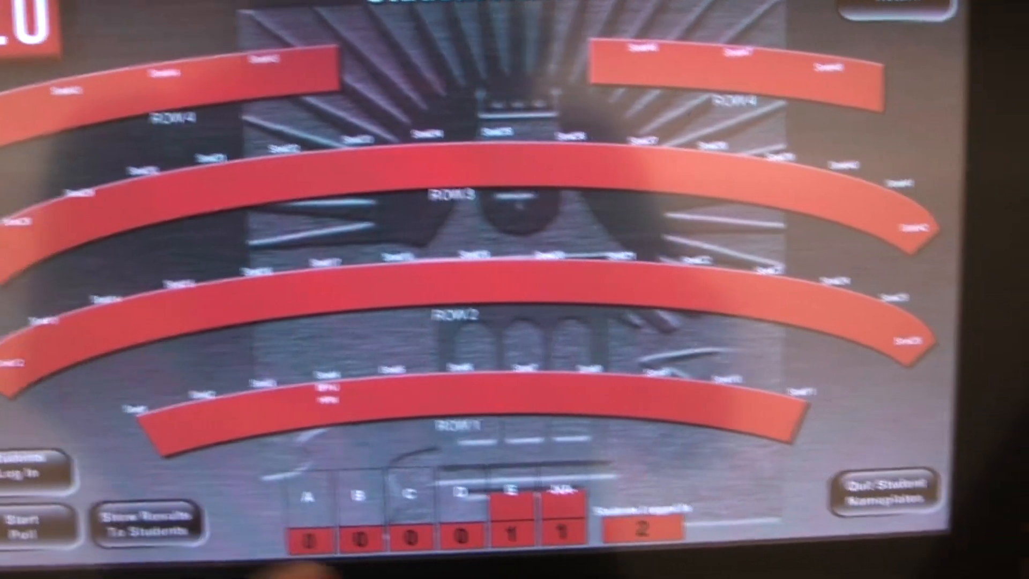
View the seating chart's A–E and NA poll counts and Students Logged In total.
click(882, 488)
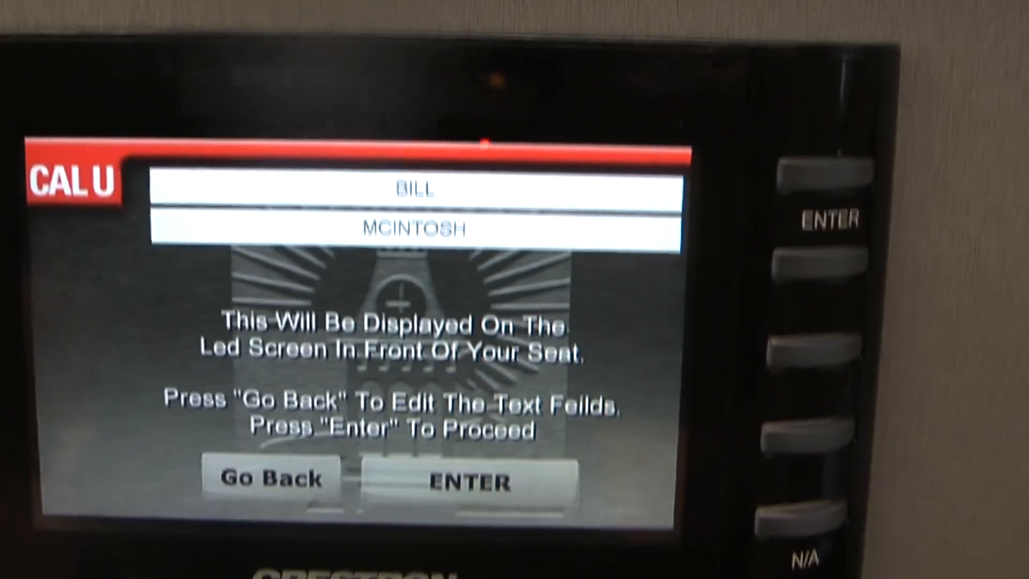
Accept the entered first and last name for the seat's LED nameplate.
click(471, 482)
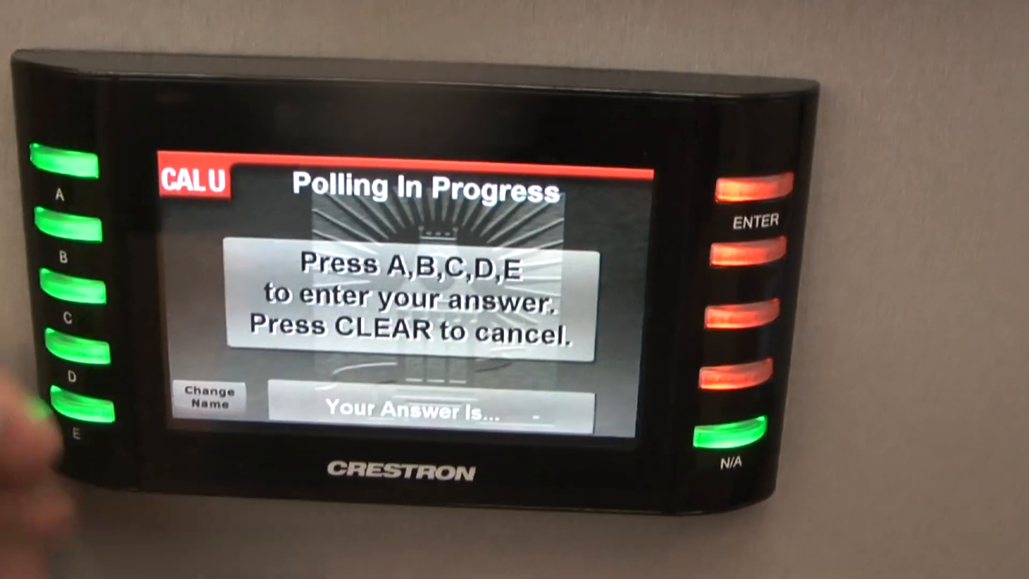
Open Student Name Plates to review the numbered seats by row.
click(76, 390)
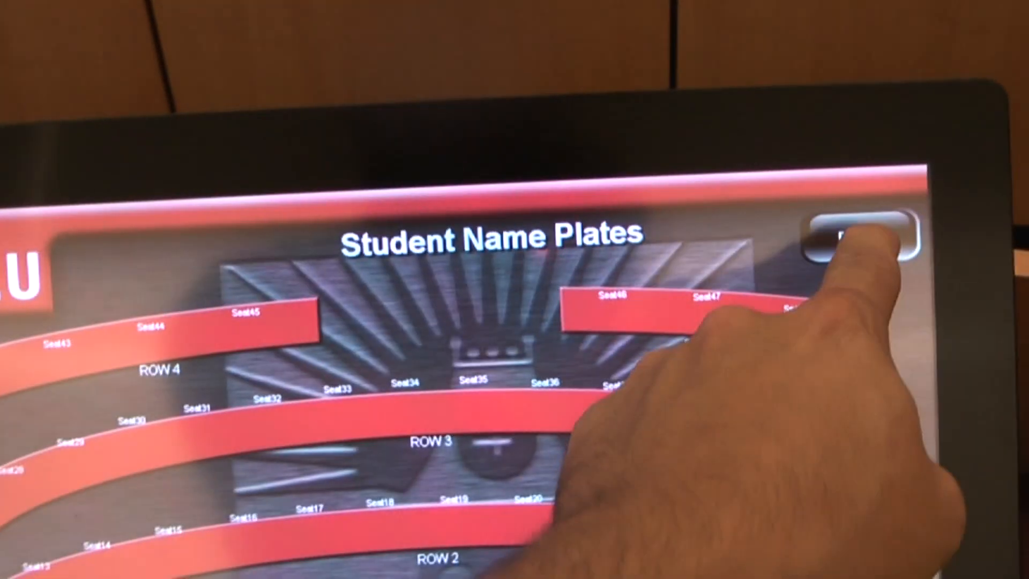
Close the Student Name Plates seating chart.
click(853, 236)
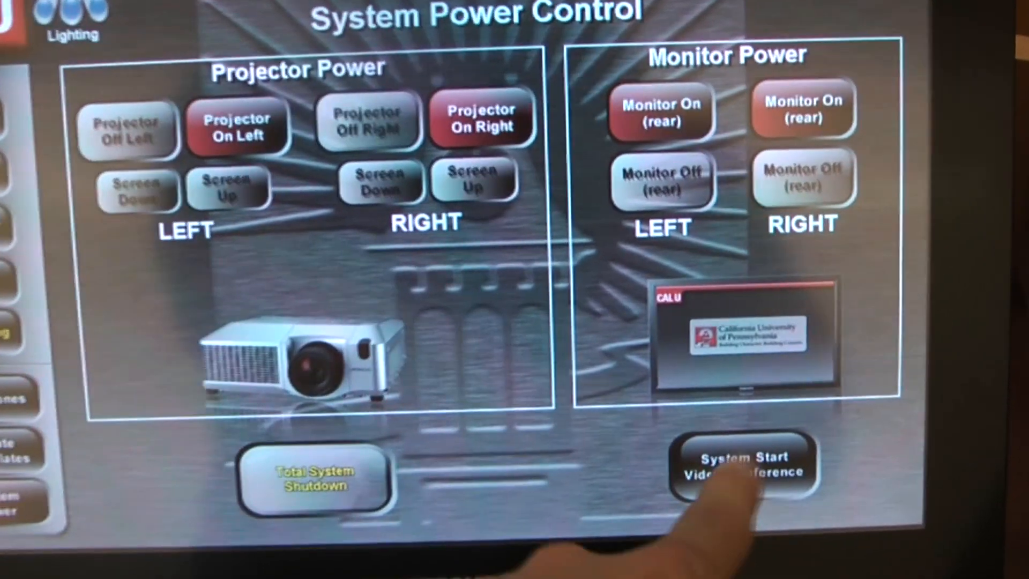
click(741, 462)
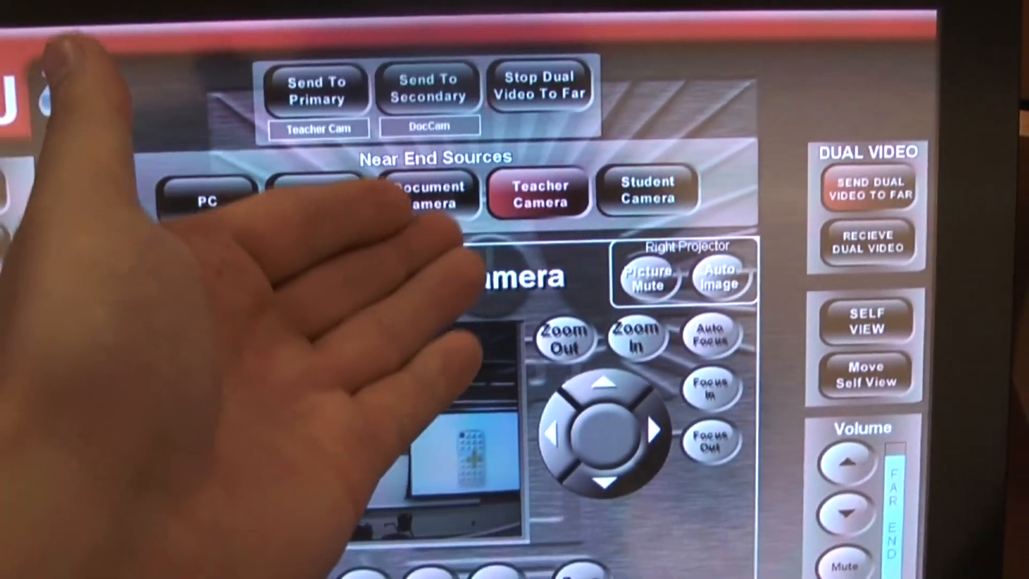
Set Student Camera as the active Near End Source.
click(646, 192)
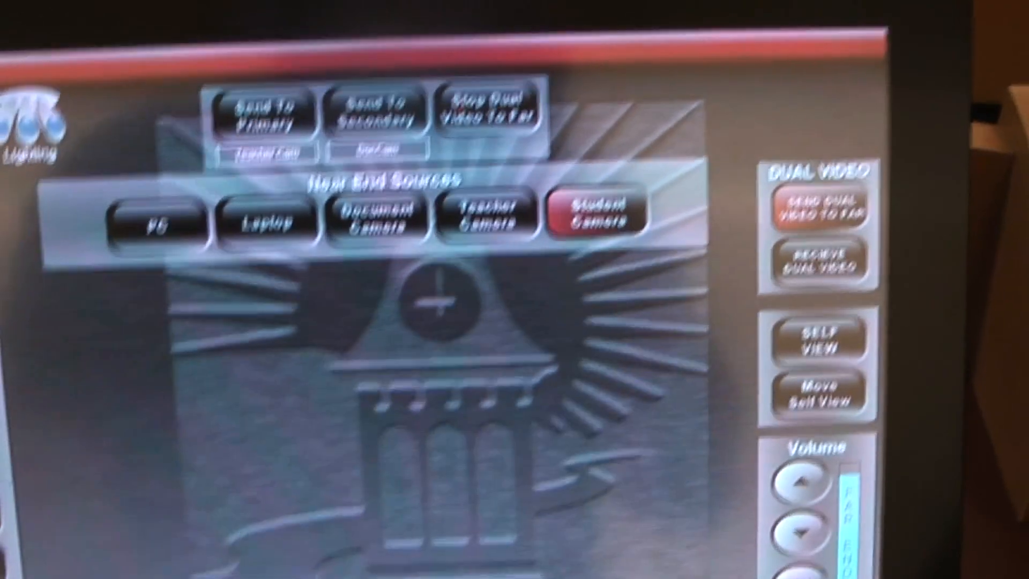
click(597, 216)
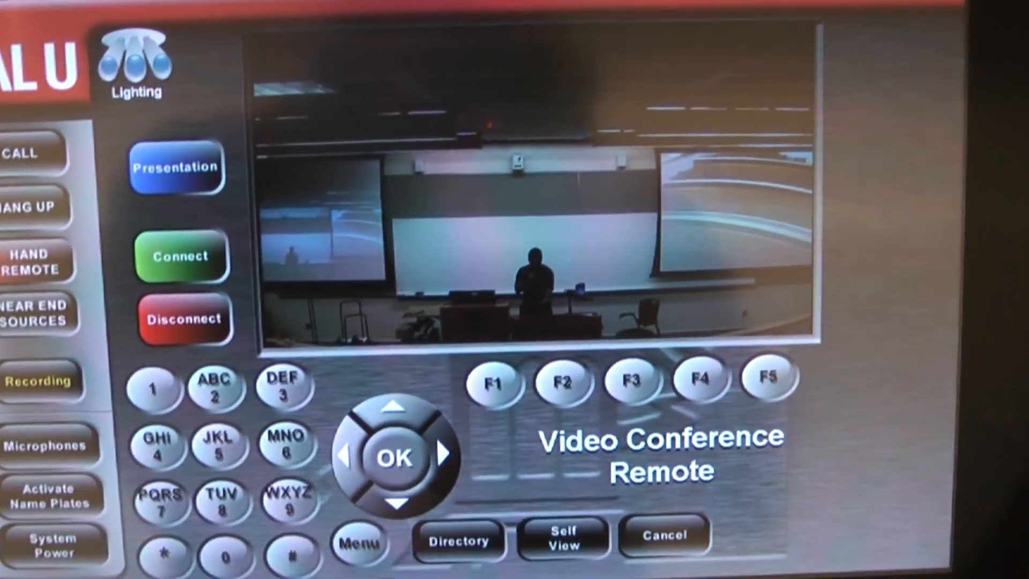
Show the Directory phone book with its search field and My contacts list.
click(457, 542)
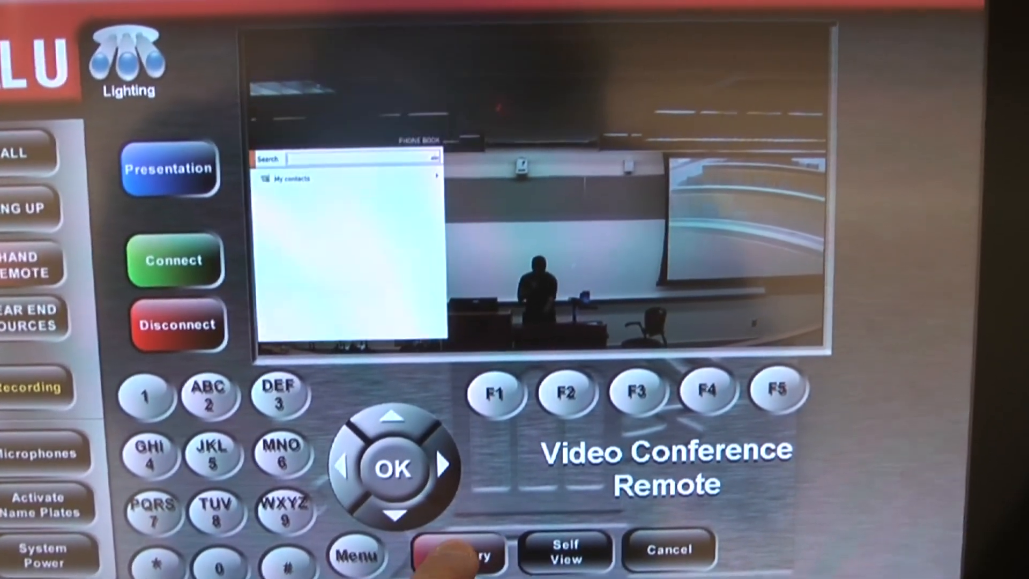